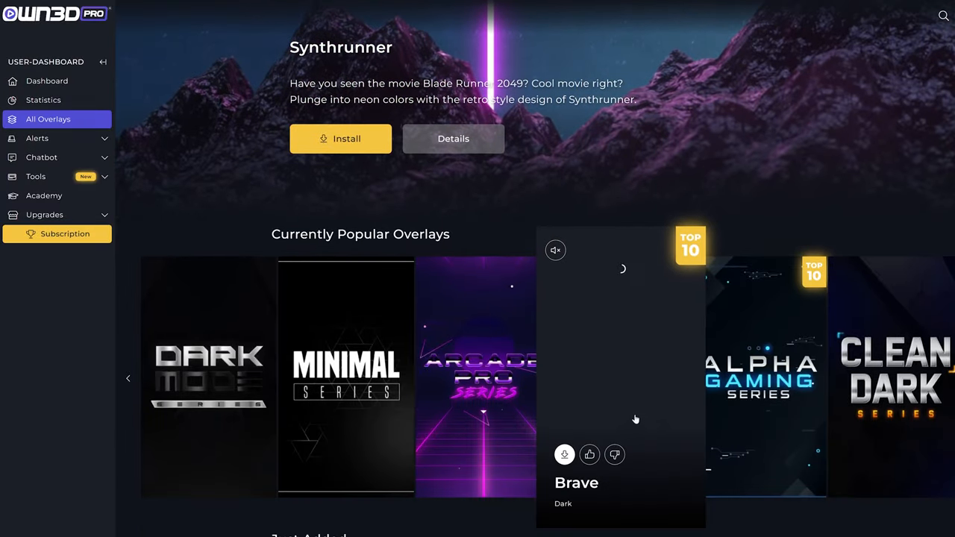
# Scroll through the popular and just-added overlays and the OWN3D Pro feature sections
pyautogui.scroll(-3)
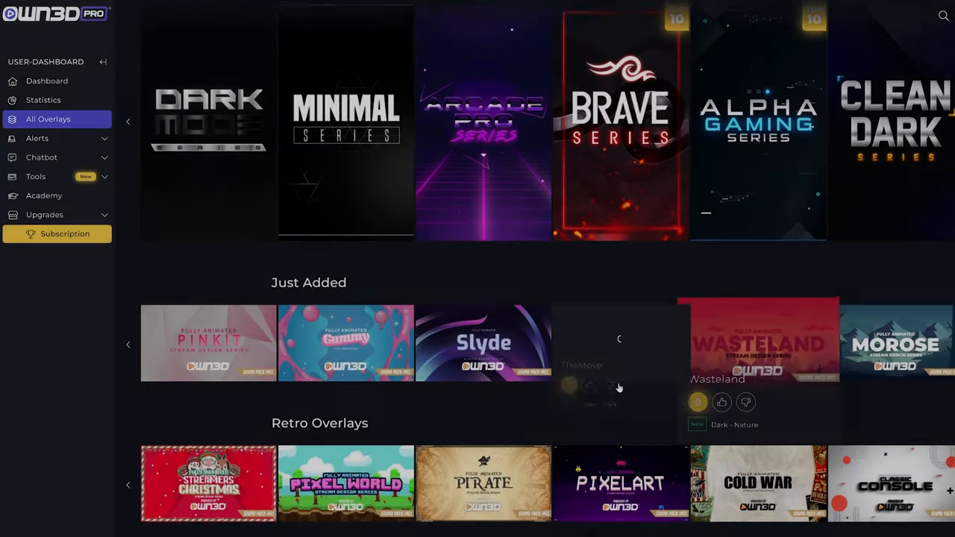
pyautogui.scroll(-3)
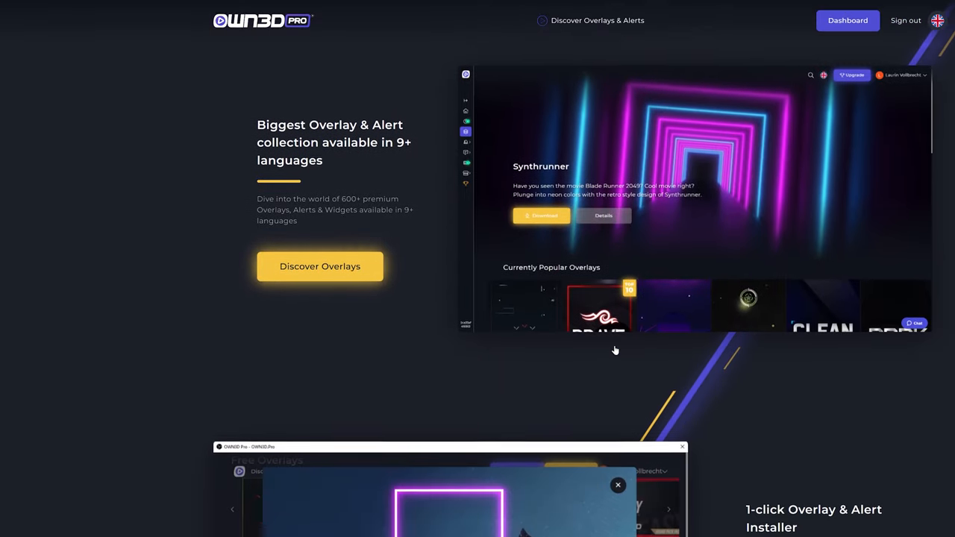
pyautogui.scroll(-3)
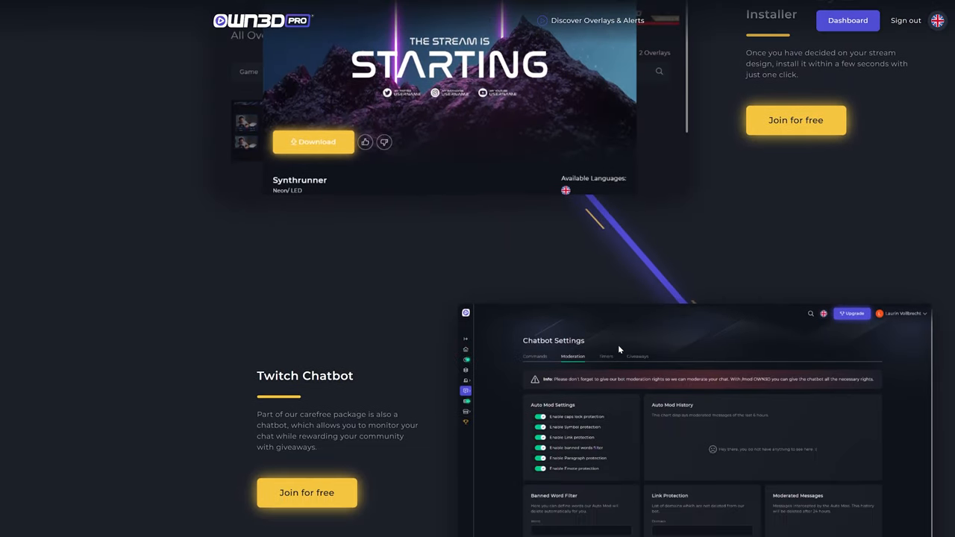
pyautogui.scroll(-3)
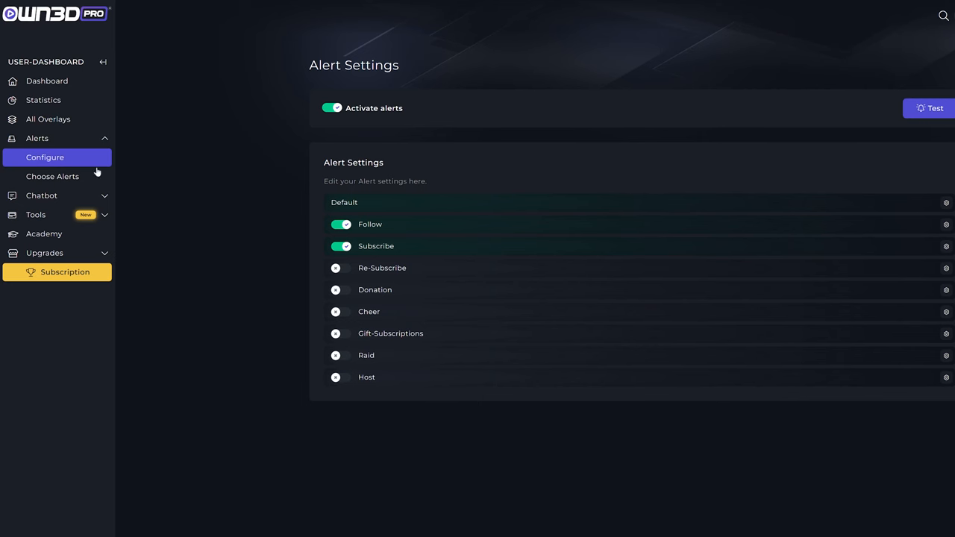
pyautogui.moveTo(361, 329)
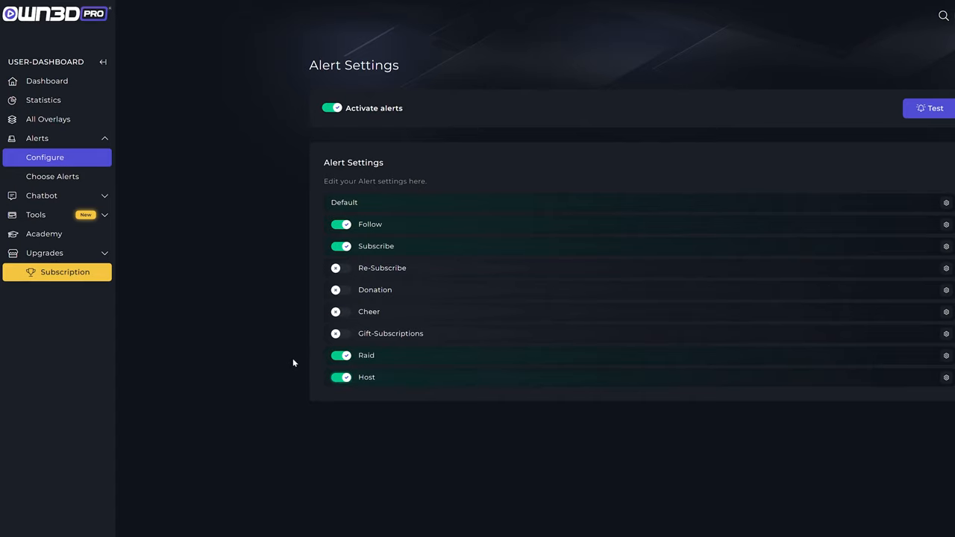
# Tour the chatbot Timers and Moderation pages, then the Donation Page and Countdown tools, returning to the dashboard
pyautogui.click(340, 289)
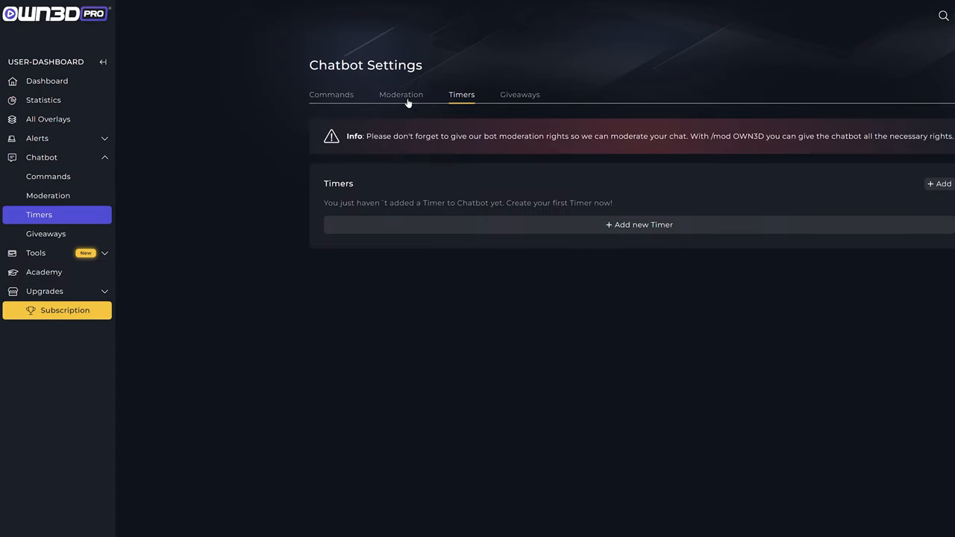
pyautogui.click(400, 94)
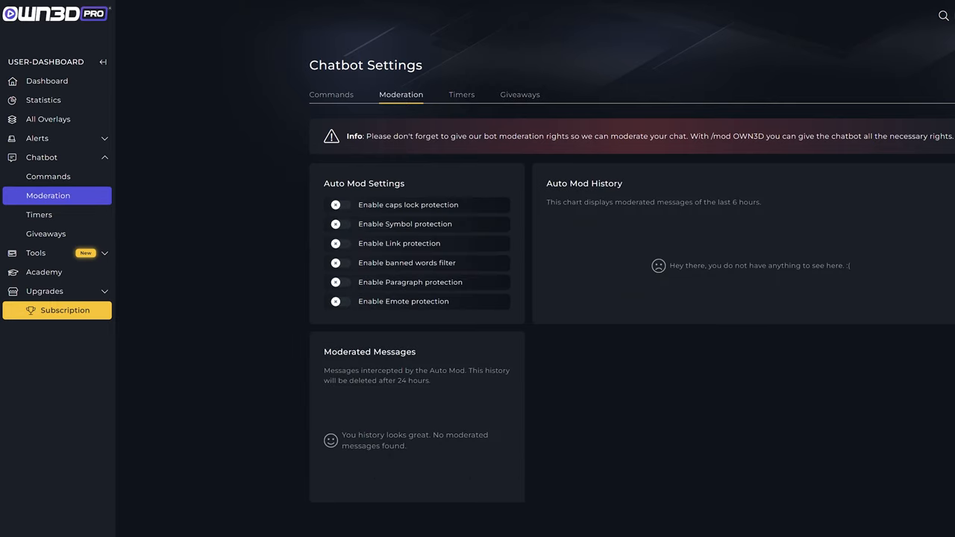
pyautogui.moveTo(334, 92)
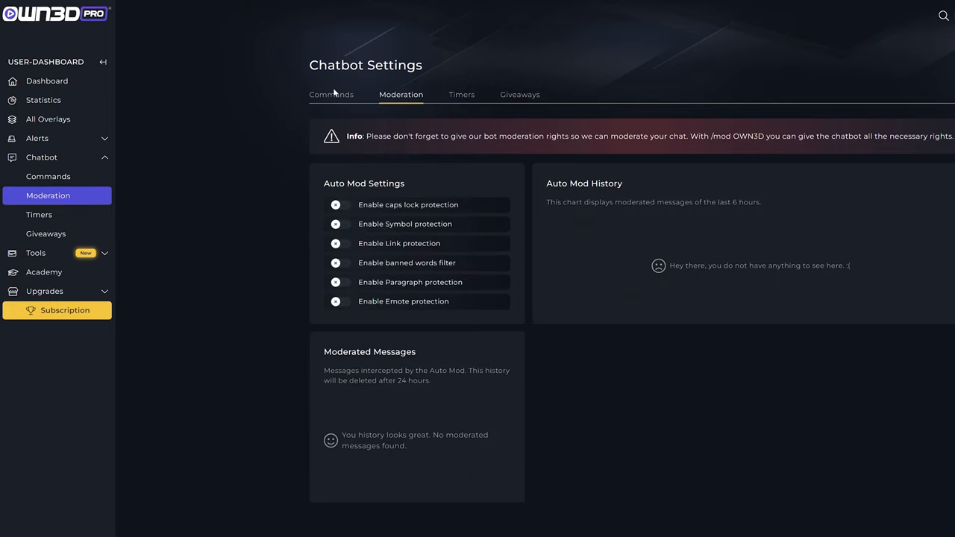
pyautogui.click(54, 196)
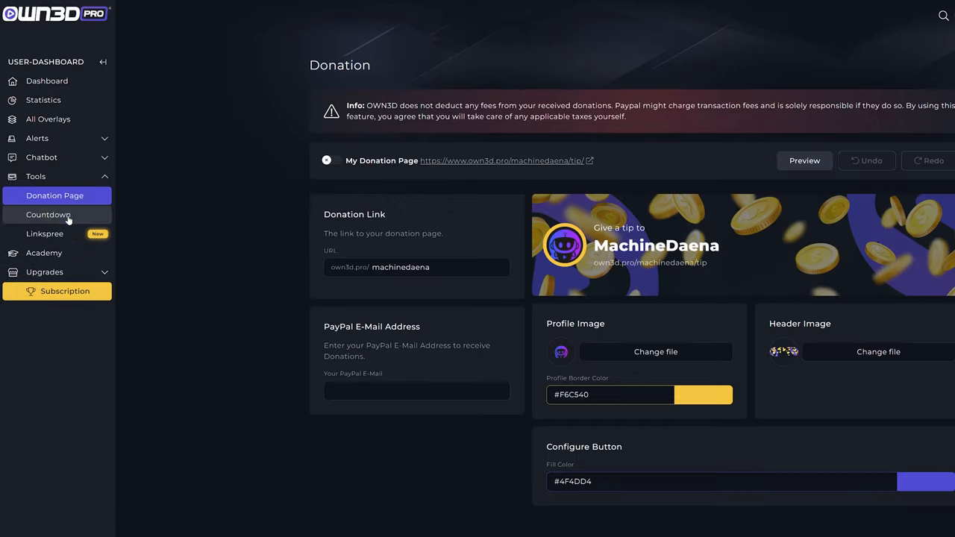
pyautogui.click(48, 215)
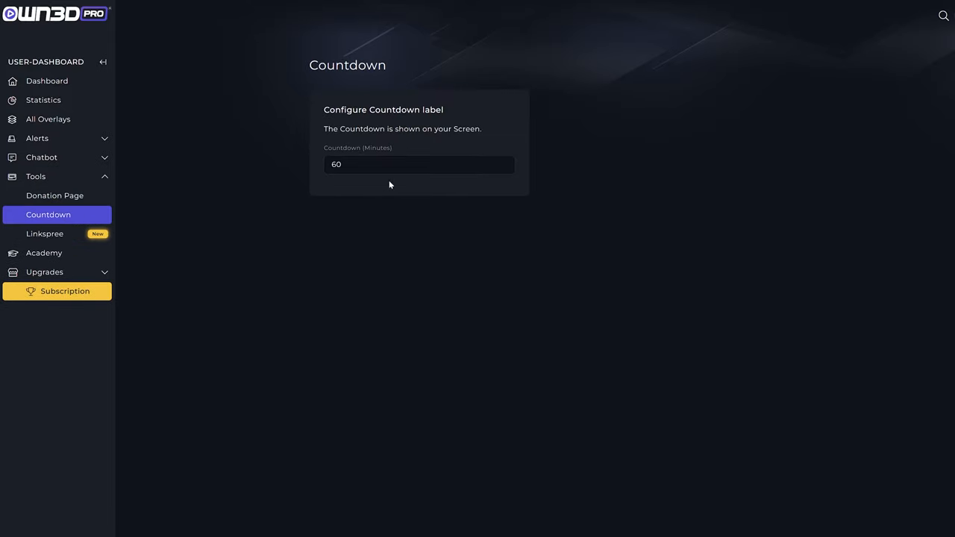
pyautogui.click(54, 195)
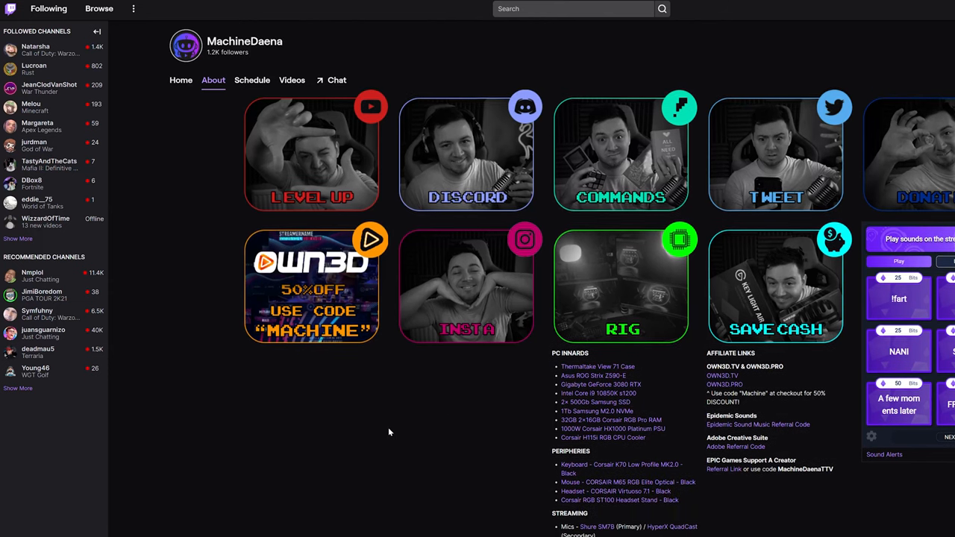
pyautogui.scroll(-3)
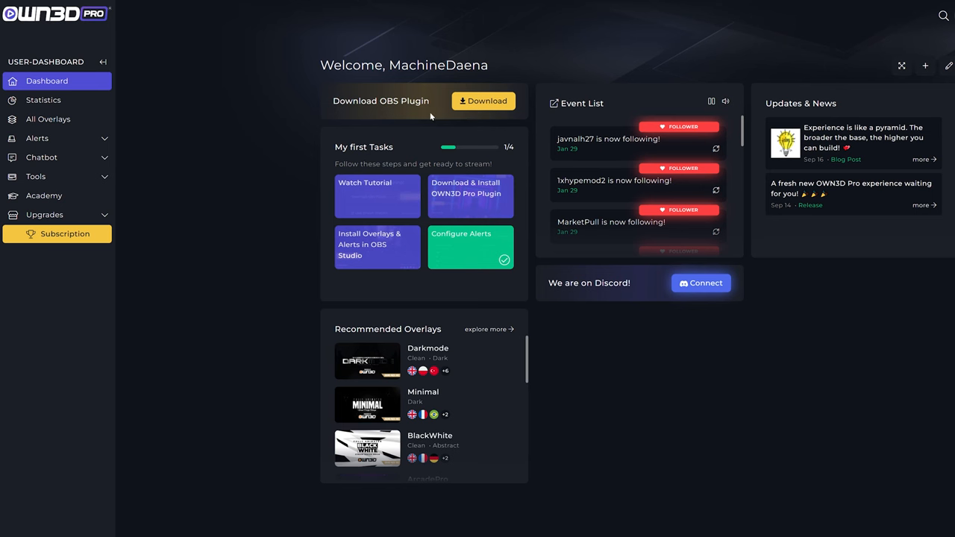
pyautogui.moveTo(795, 173)
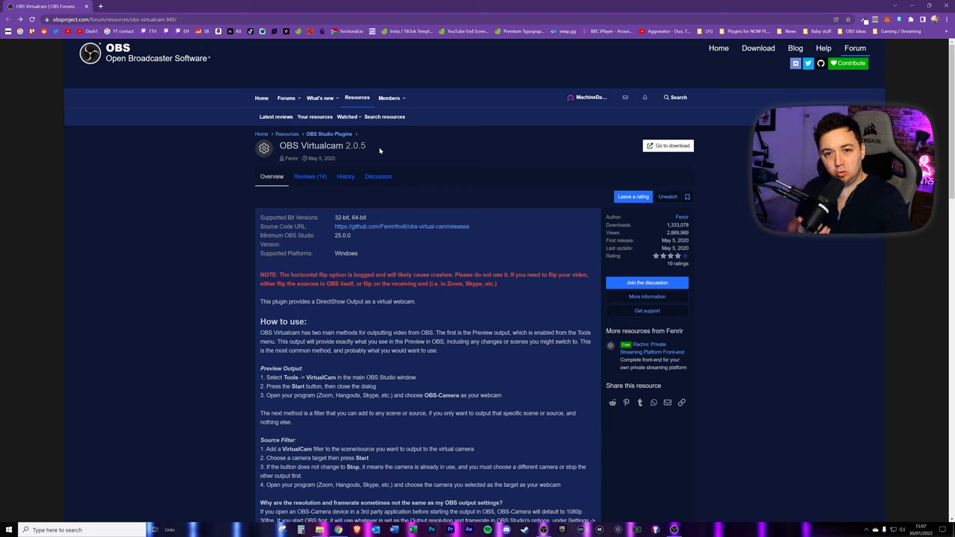
pyautogui.moveTo(244, 109)
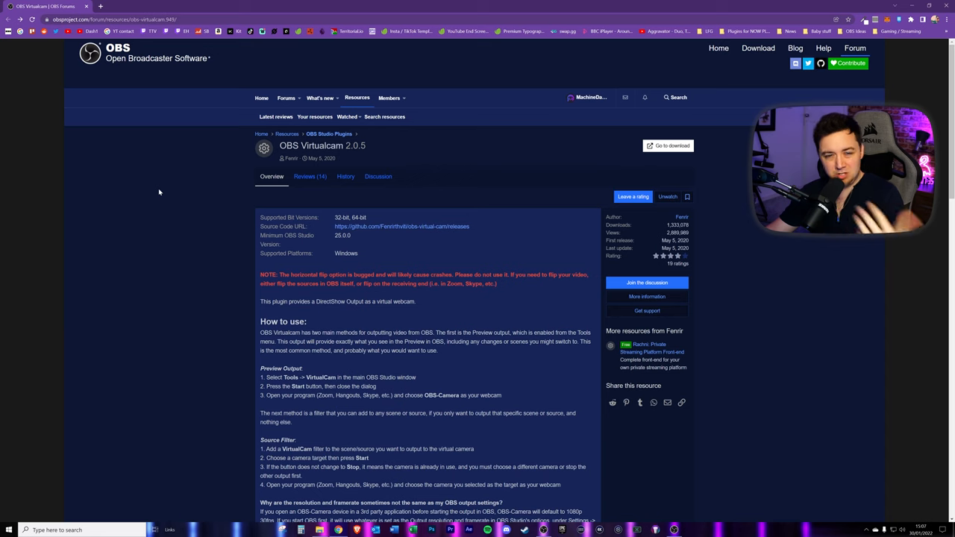
pyautogui.moveTo(167, 191)
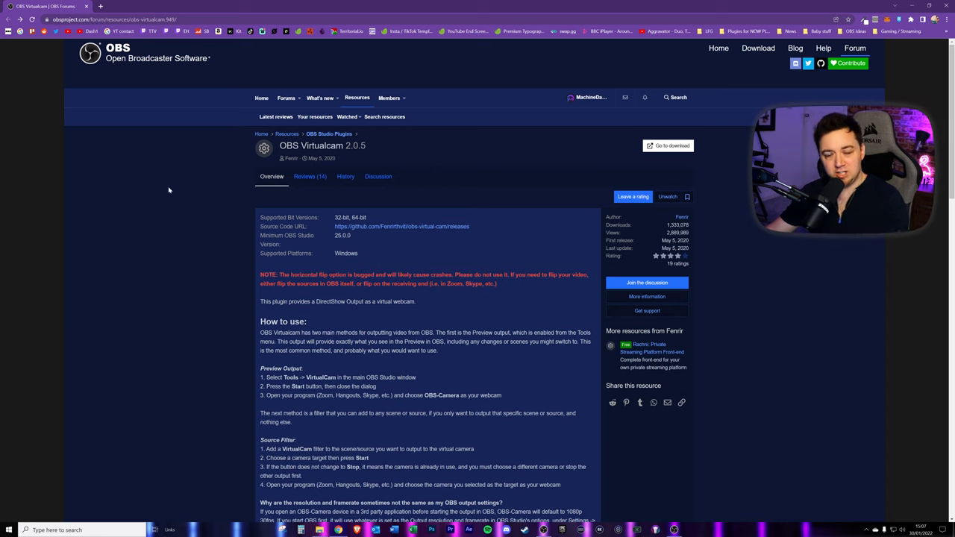
pyautogui.moveTo(167, 185)
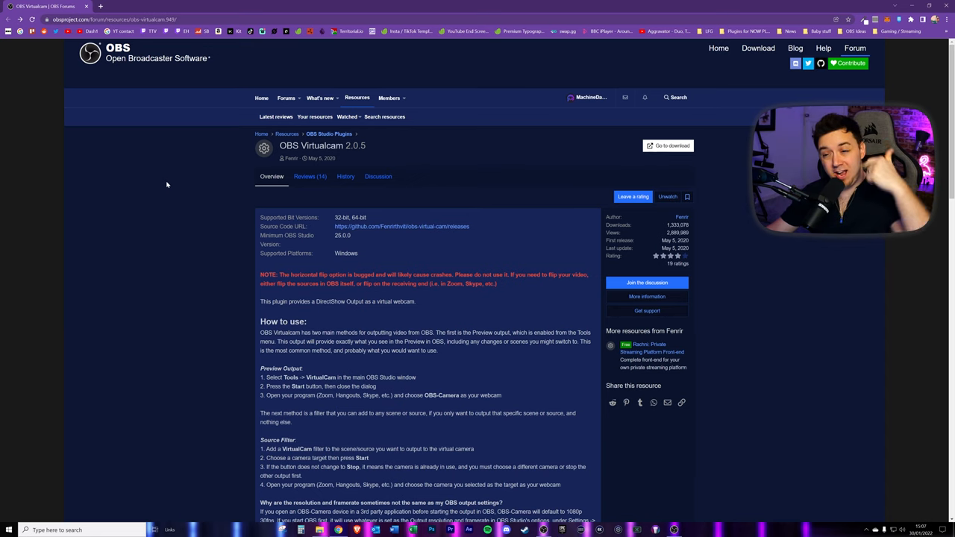
pyautogui.moveTo(158, 176)
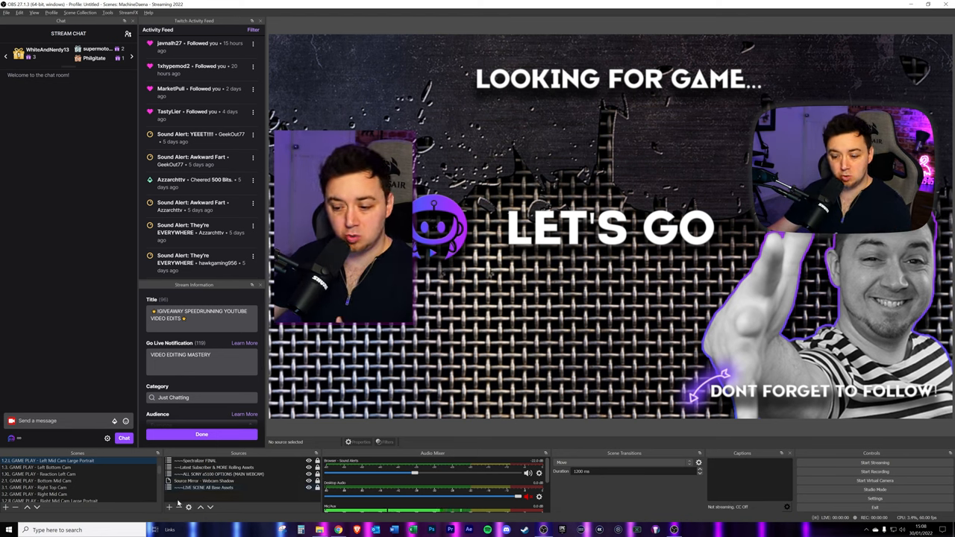
# Bring up the scene's context menu in OBS Studio while viewing the Looking For Game gameplay scene
pyautogui.rightClick(217, 487)
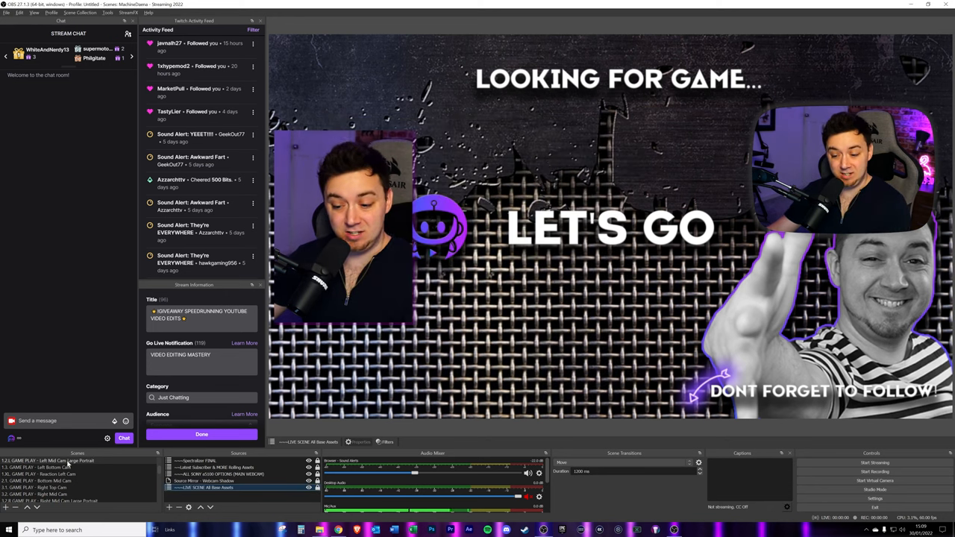
# Add a VirtualCam filter named 'VirtualCam - Left Cam Portrait Filter' via the scene's Filters window
pyautogui.rightClick(42, 459)
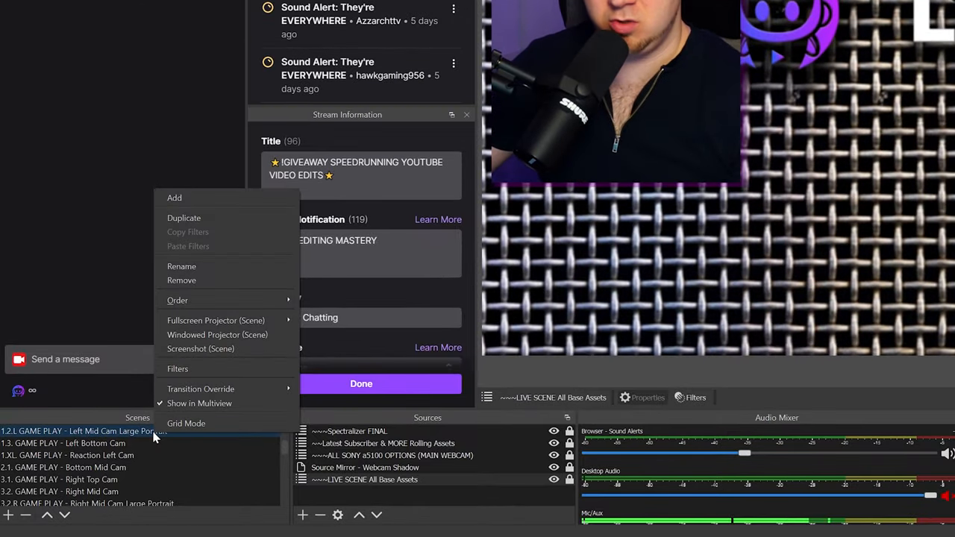
pyautogui.click(178, 368)
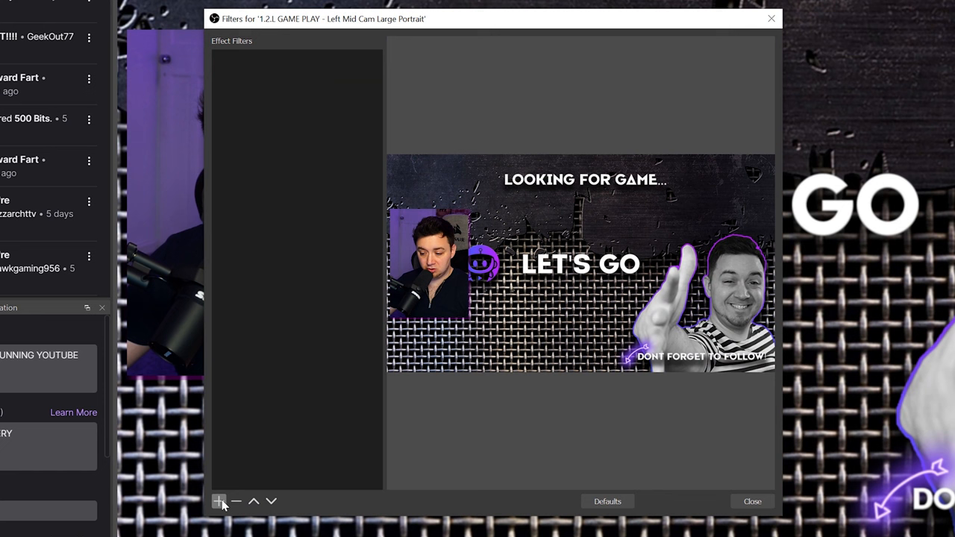
pyautogui.click(218, 501)
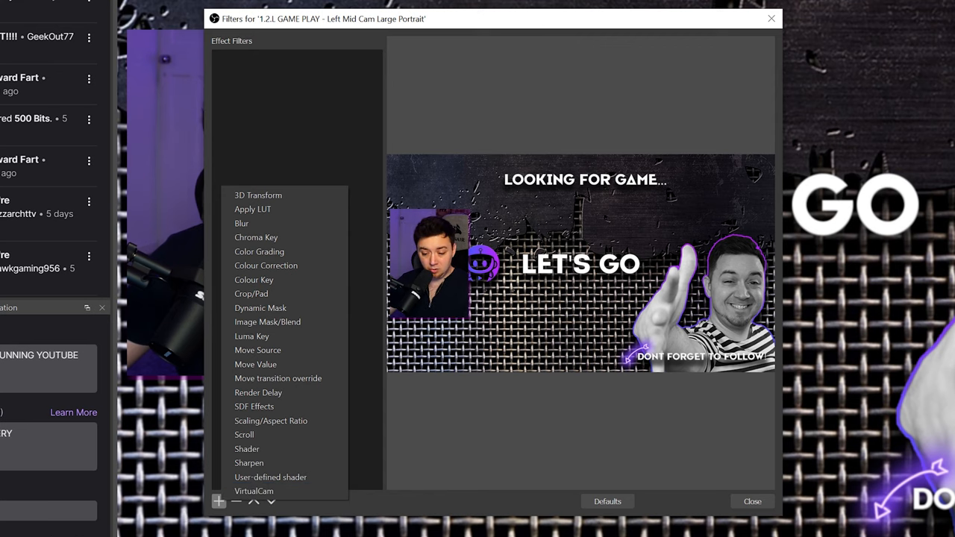
pyautogui.click(254, 491)
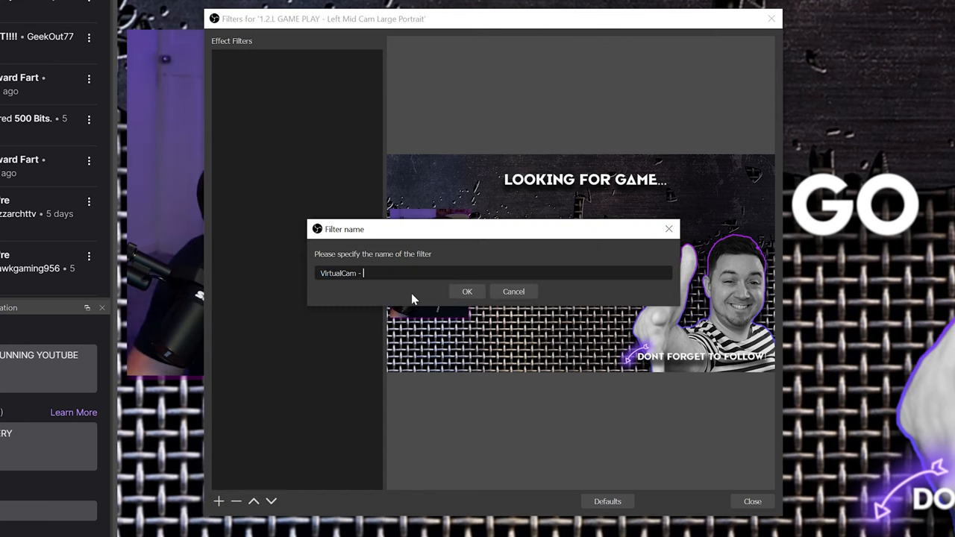
pyautogui.write('Left Cam')
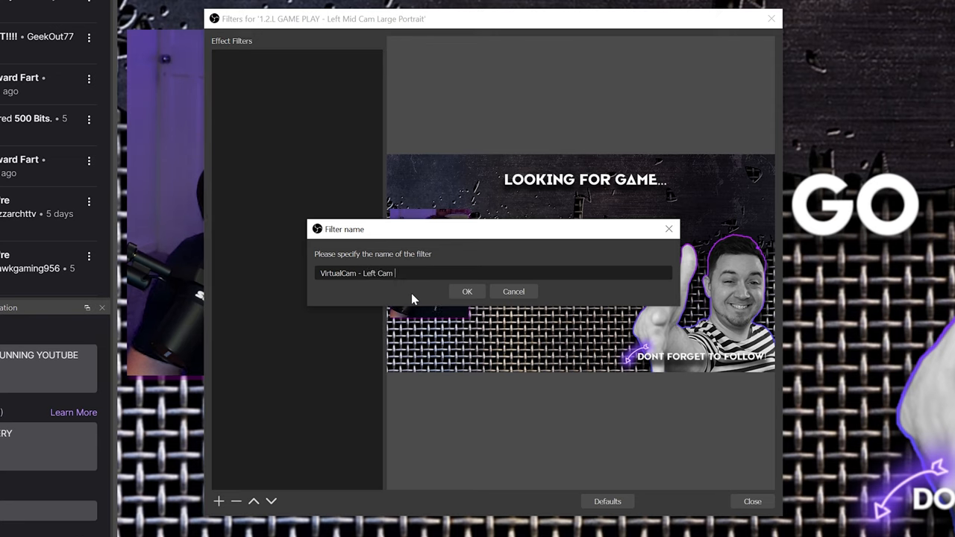
pyautogui.write('Portrait Filter')
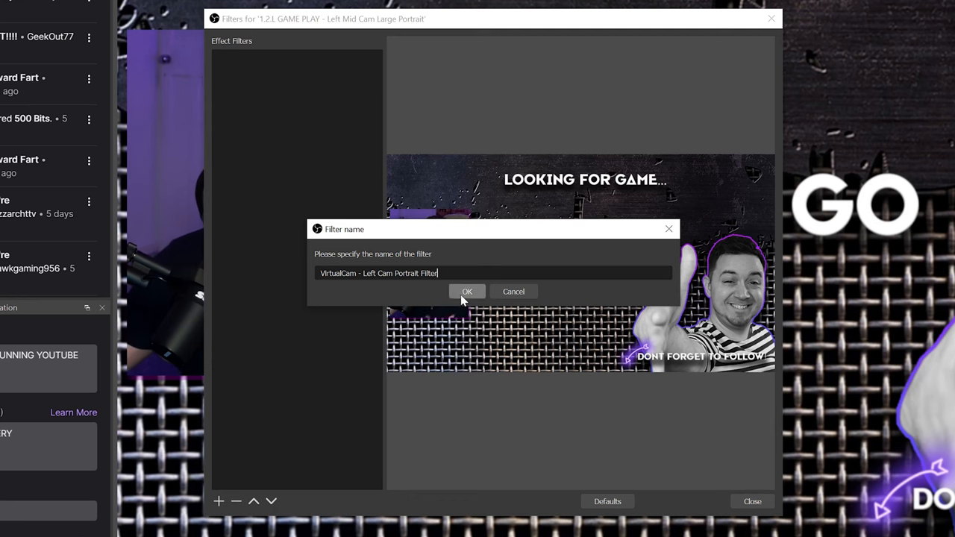
pyautogui.click(465, 291)
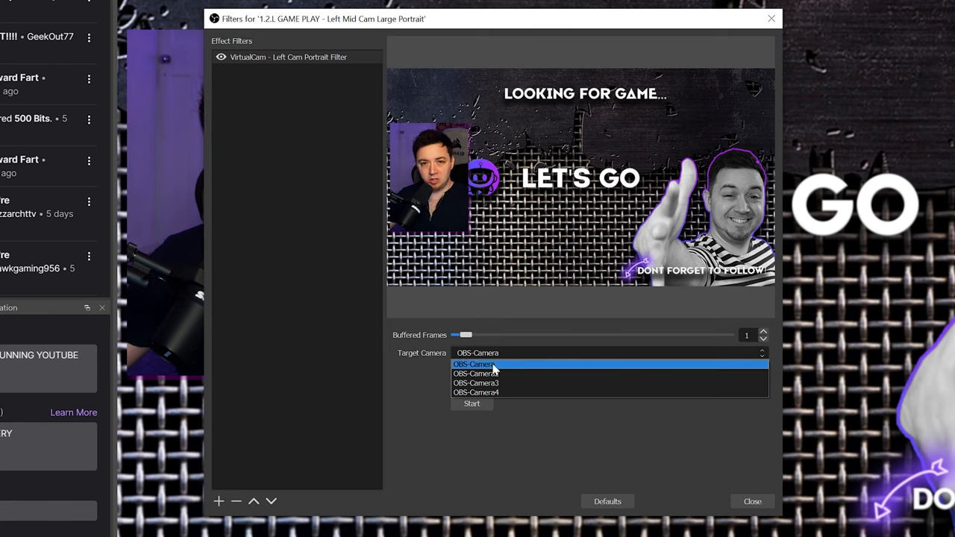
pyautogui.moveTo(493, 373)
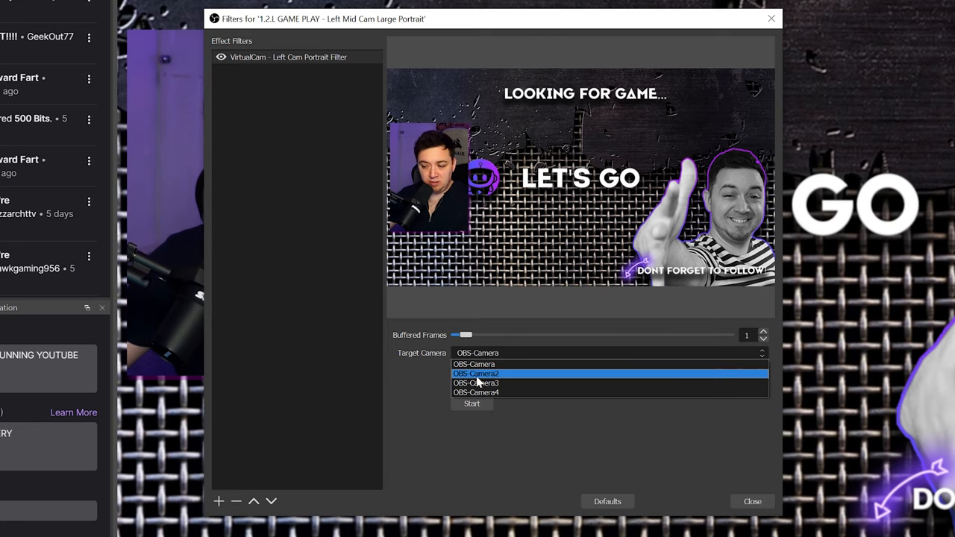
# Select OBS-Camera2 as the VirtualCam filter's Target Camera
pyautogui.click(476, 373)
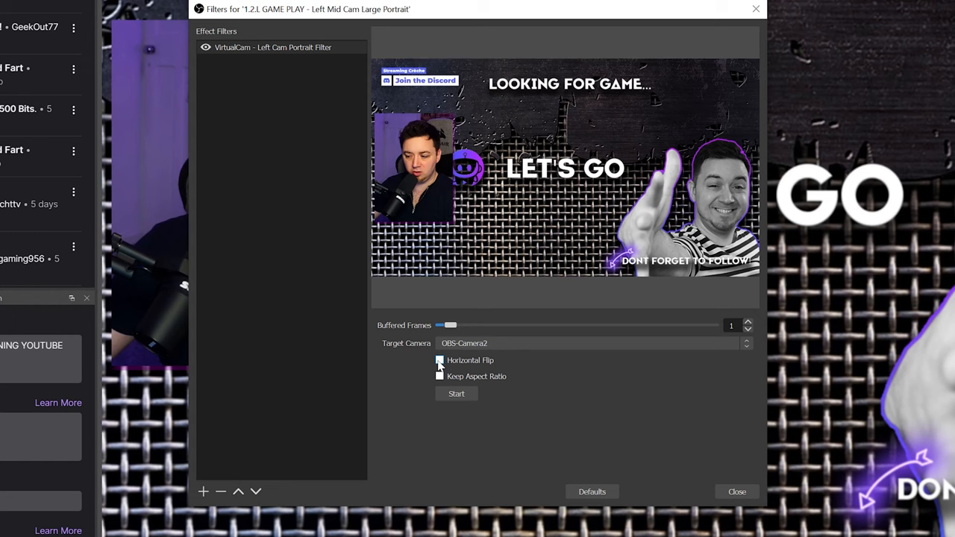
# Preview Horizontal Flip on the VirtualCam output, then leave it unticked
pyautogui.click(439, 359)
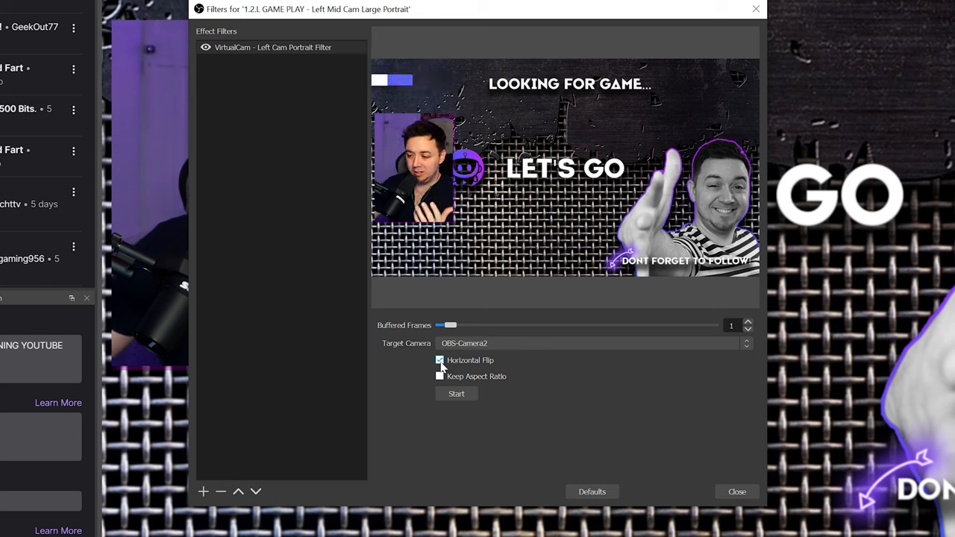
pyautogui.click(439, 359)
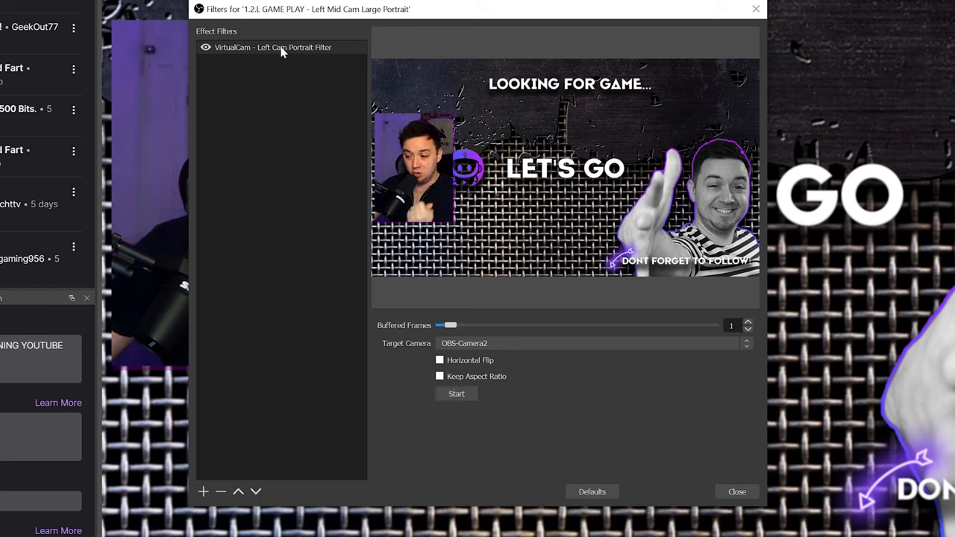
pyautogui.click(273, 46)
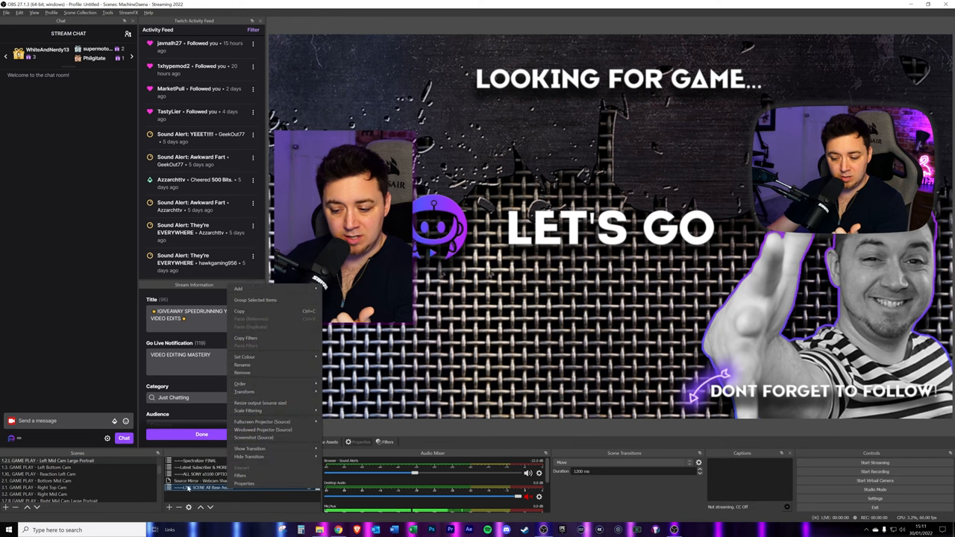
# Inspect the second scene's existing VirtualCam filter and browse its Target Camera choices
pyautogui.click(239, 474)
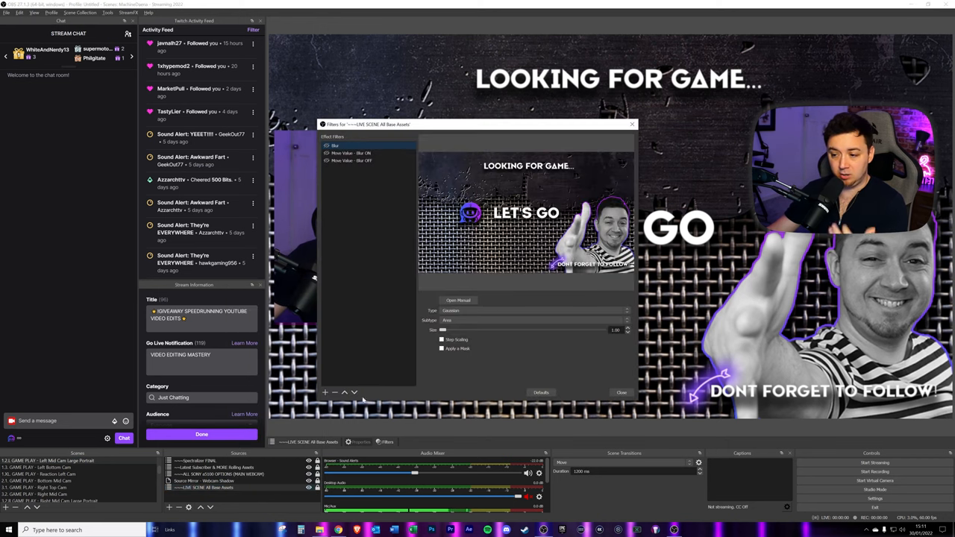
pyautogui.click(325, 391)
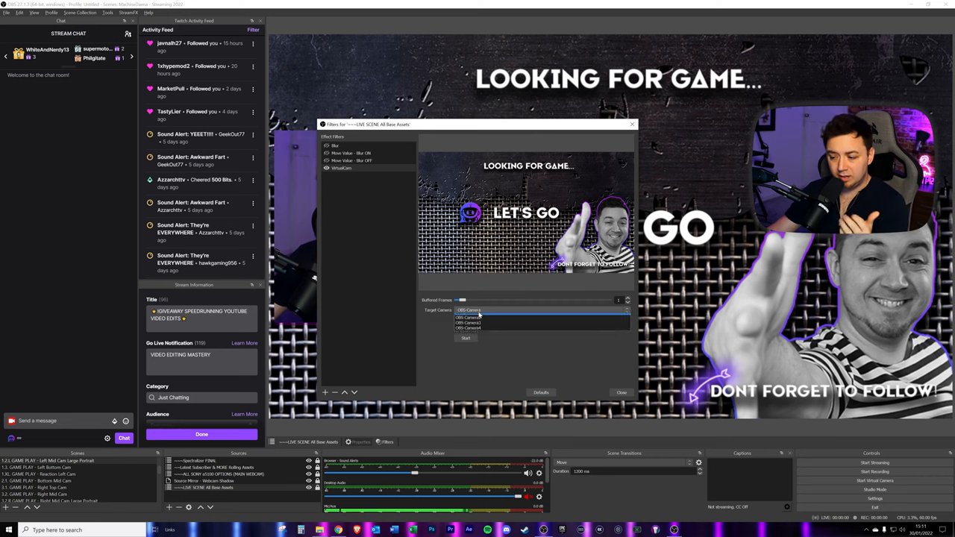
pyautogui.click(468, 317)
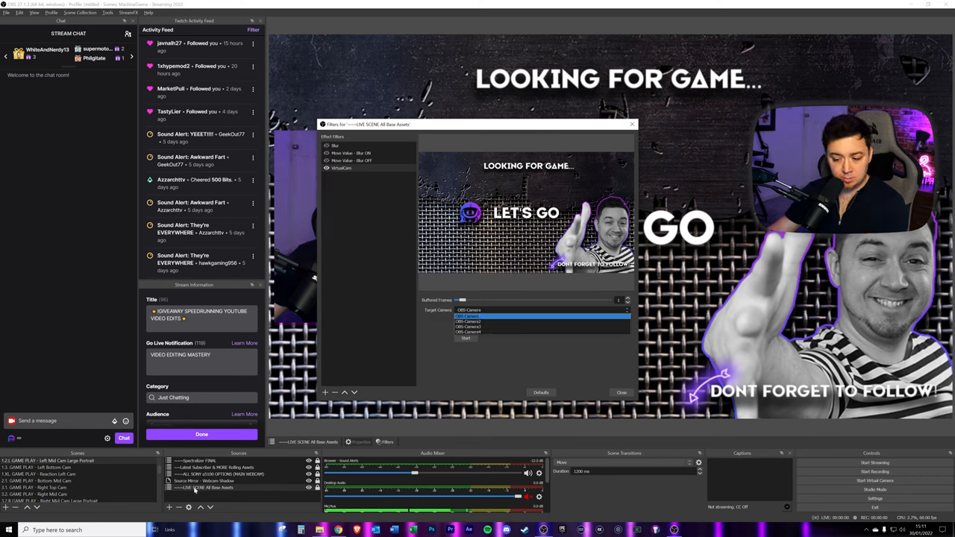
pyautogui.click(469, 321)
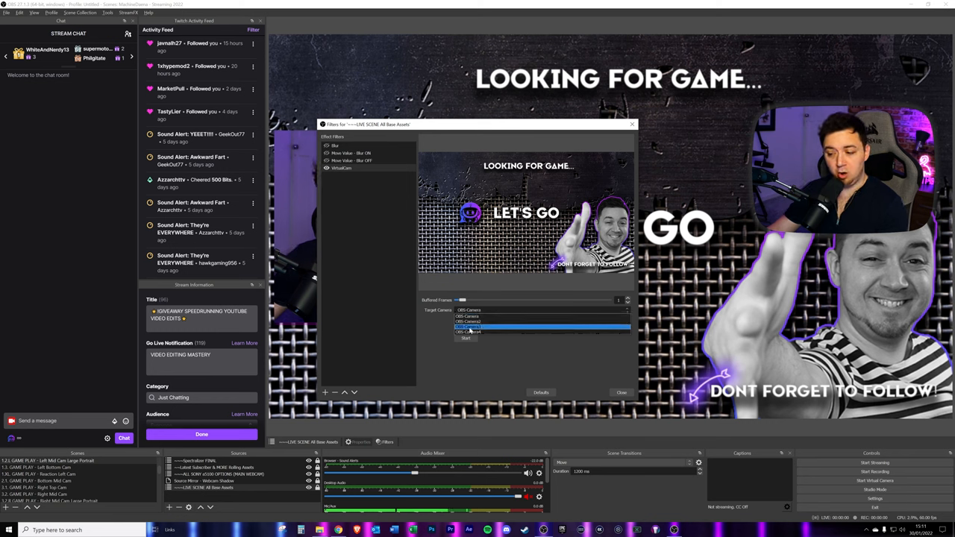
pyautogui.click(468, 331)
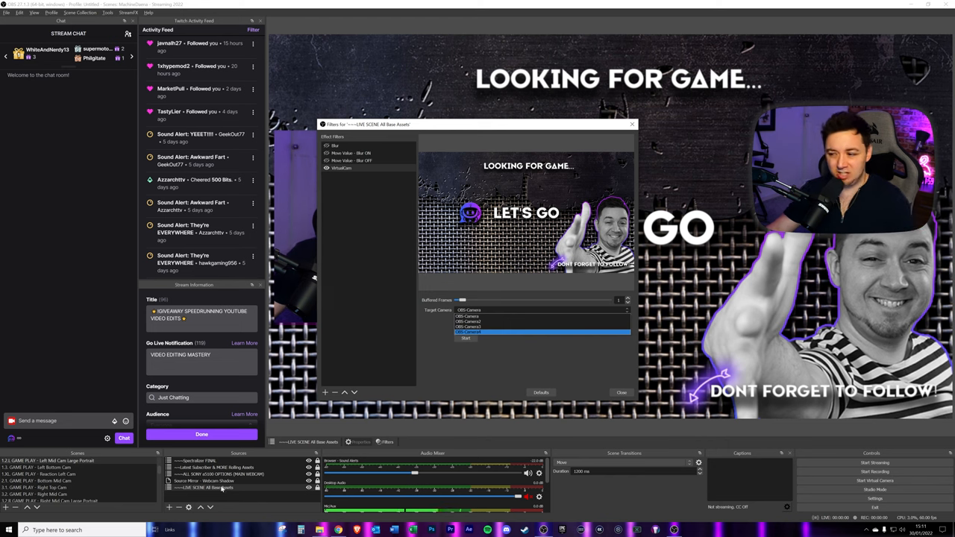
pyautogui.click(468, 328)
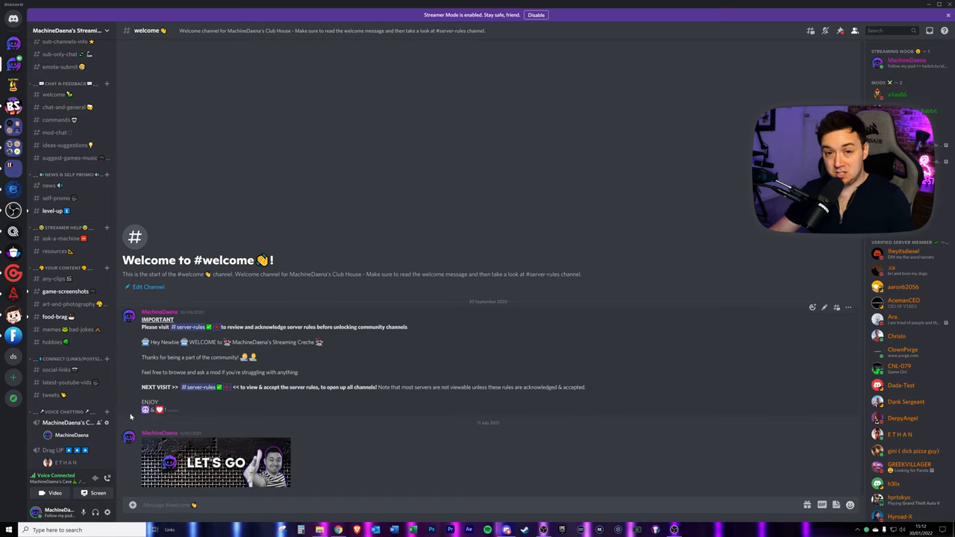
pyautogui.moveTo(128, 425)
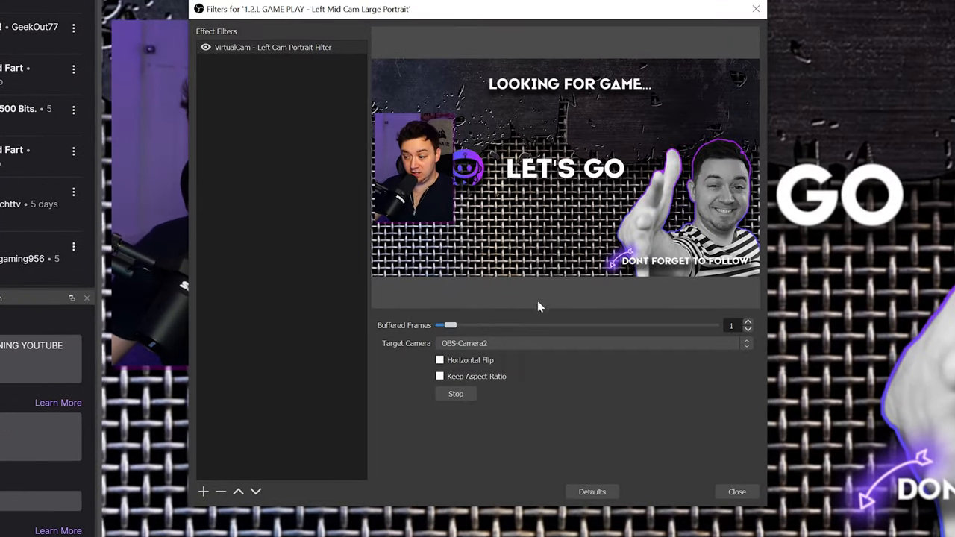
pyautogui.moveTo(388, 402)
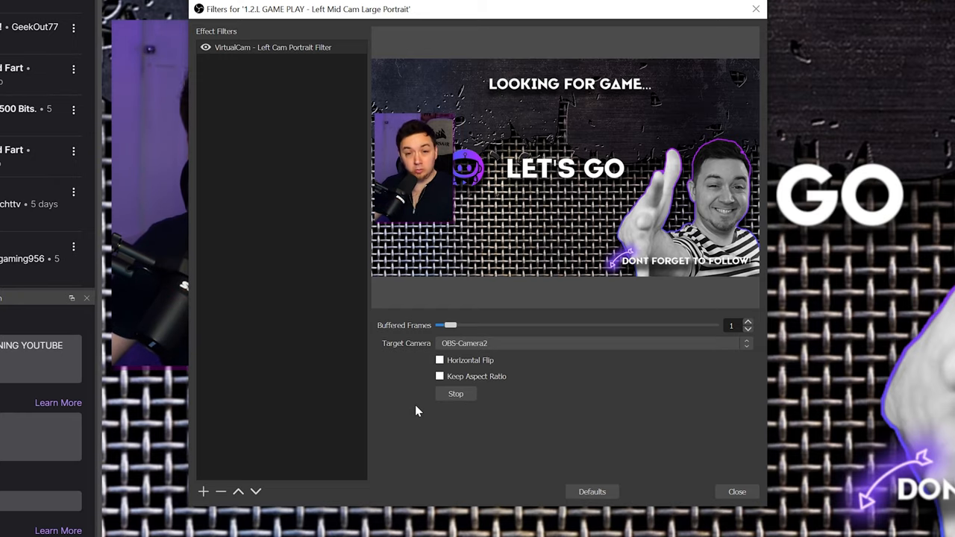
# Start the VirtualCam filter so the scene streams to OBS-Camera2
pyautogui.click(737, 493)
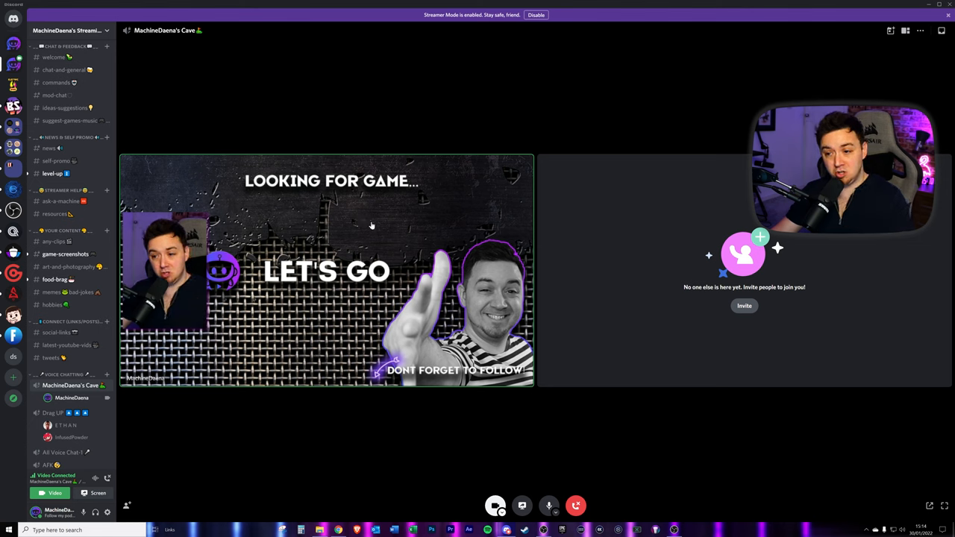
pyautogui.moveTo(379, 421)
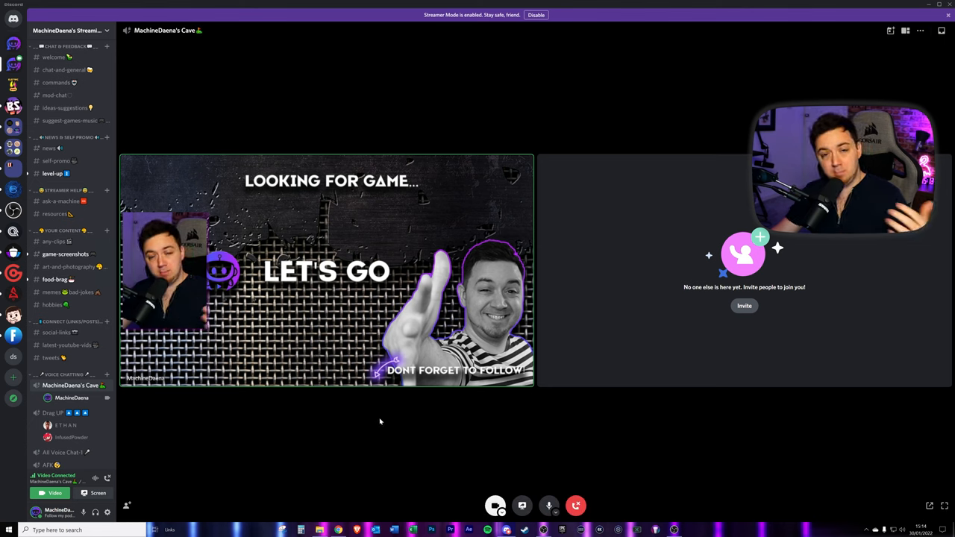